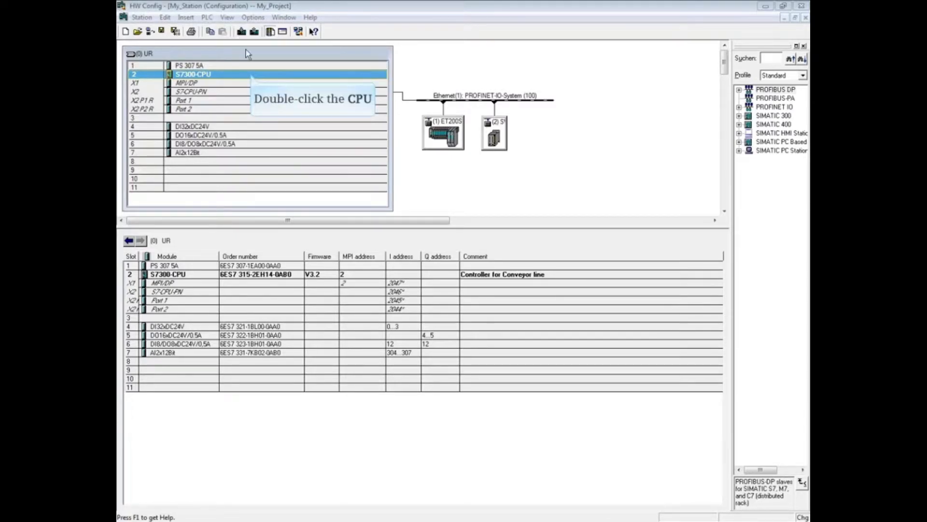
Step: Open the Properties dialog of the CPU 315-2 PN/DP in rack slot 2
double_click(193, 74)
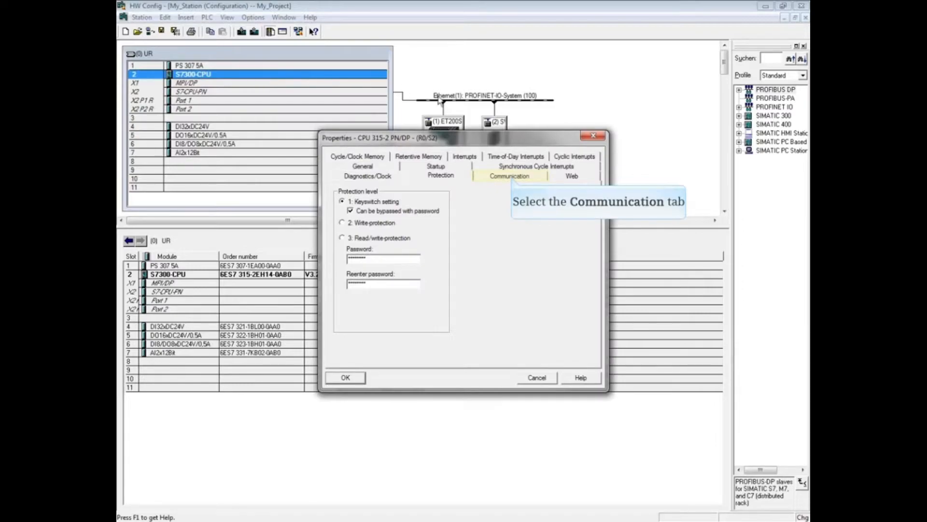
Step: Show the CPU's Communication settings for PG, OP and S7 basic connection resources
click(509, 175)
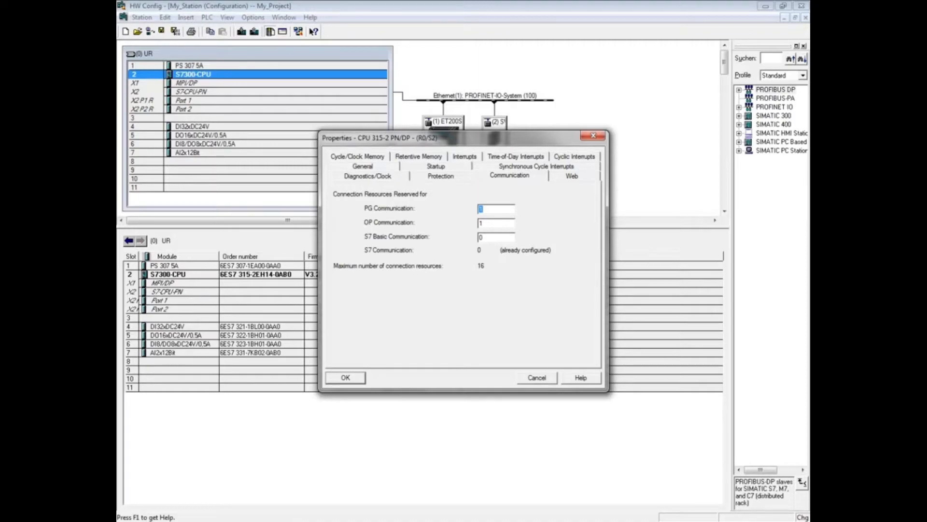
Step: Reserve 2 connection resources for PG communication, keeping OP at 1
text(2)
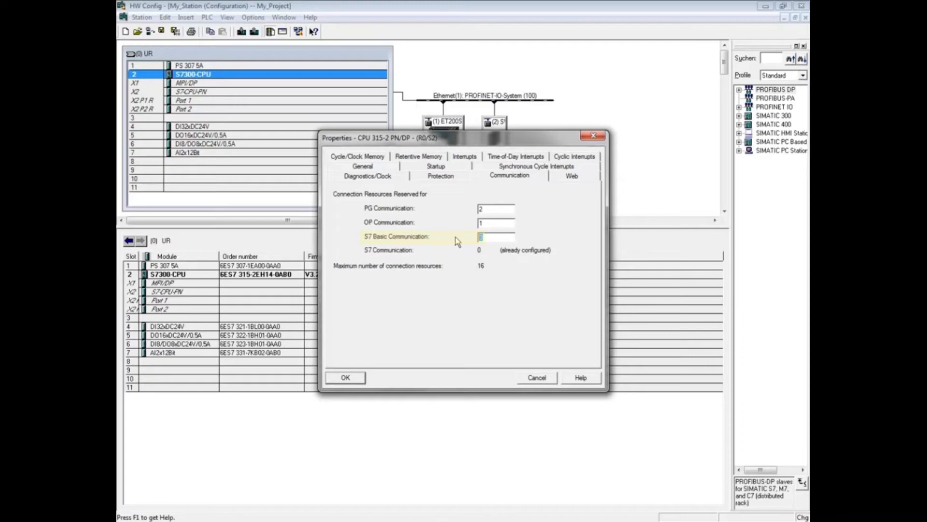
mouse_move(456, 236)
text(1)
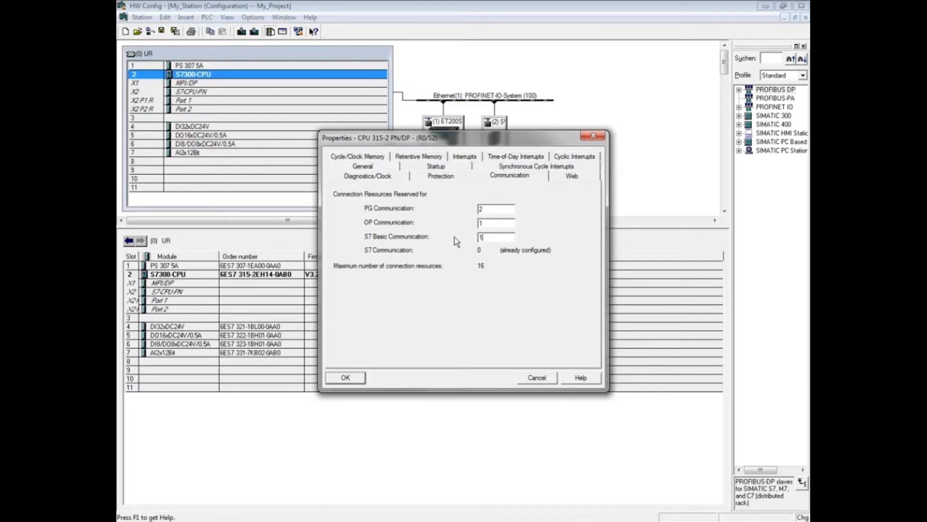
click(389, 250)
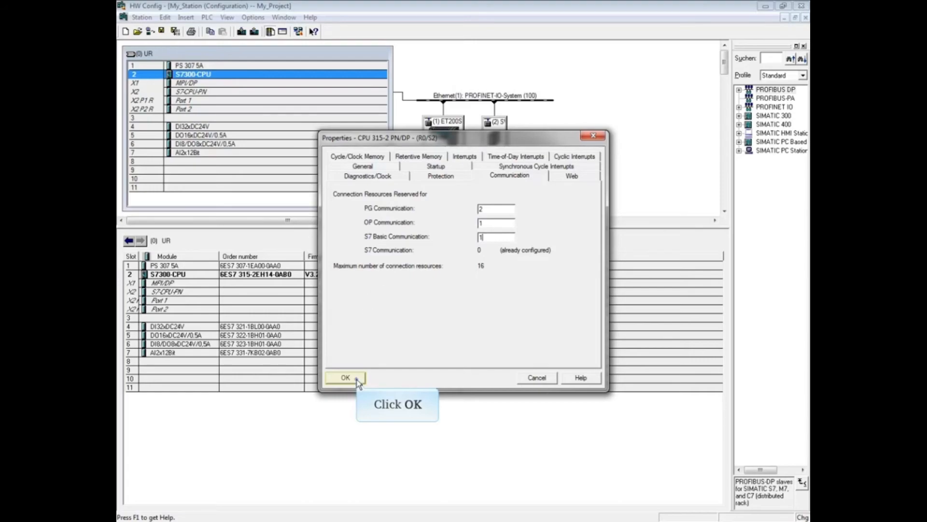
Step: Confirm the reserved connection resources with OK and close the CPU properties
click(345, 377)
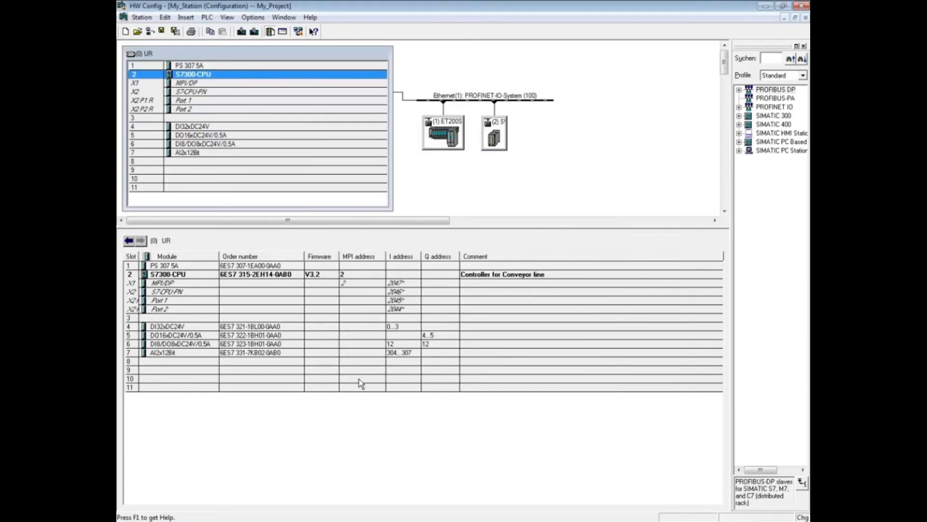
mouse_move(160, 31)
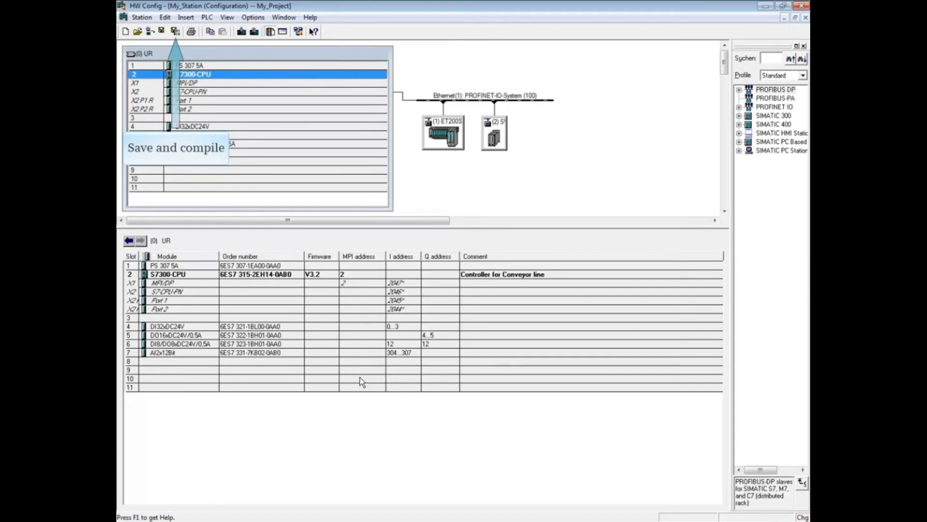
mouse_move(241, 32)
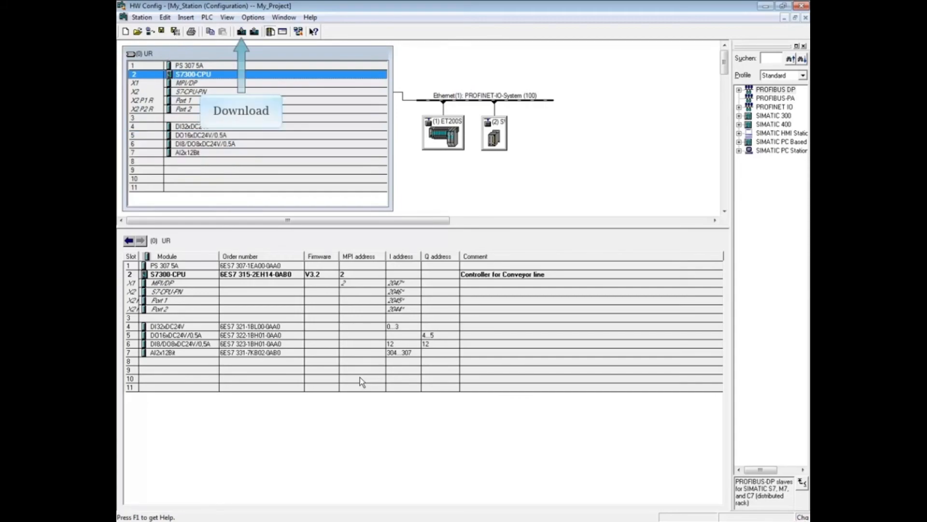